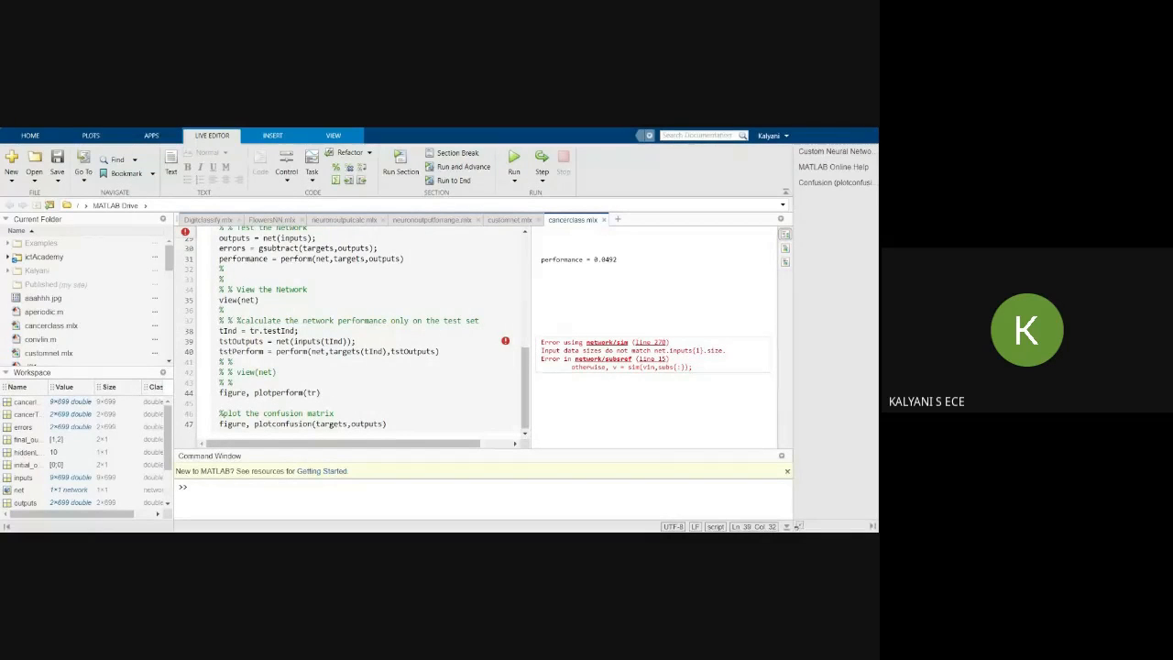
Step: Start a blank live script and begin entering the nnstart command
click(11, 157)
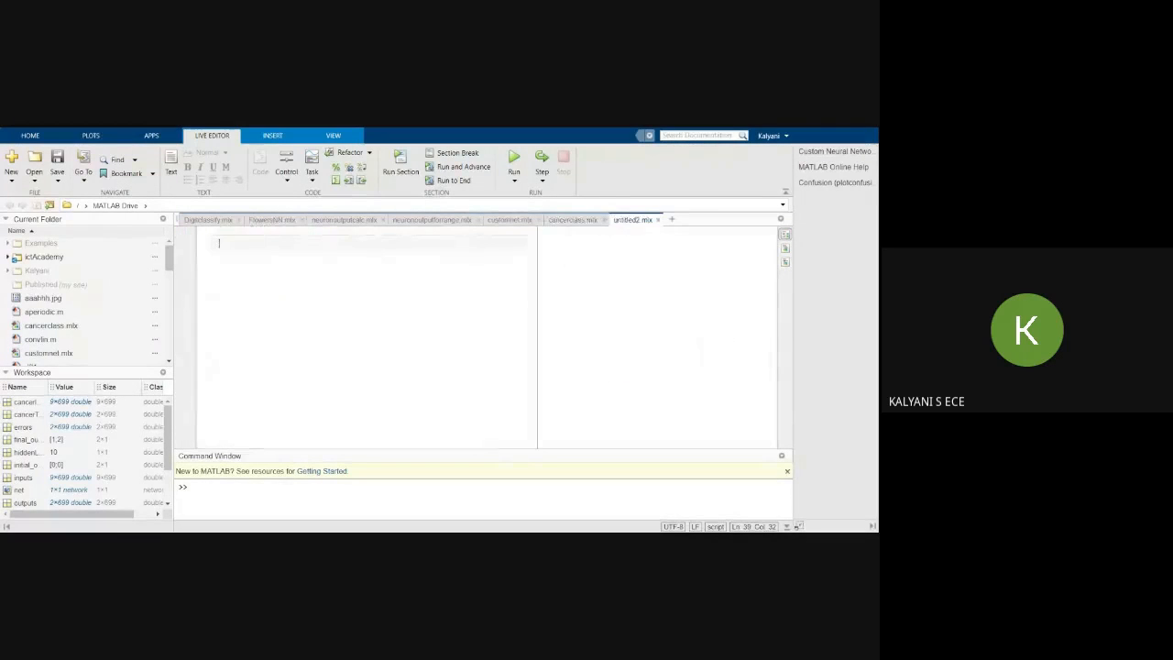
text(nnstar)
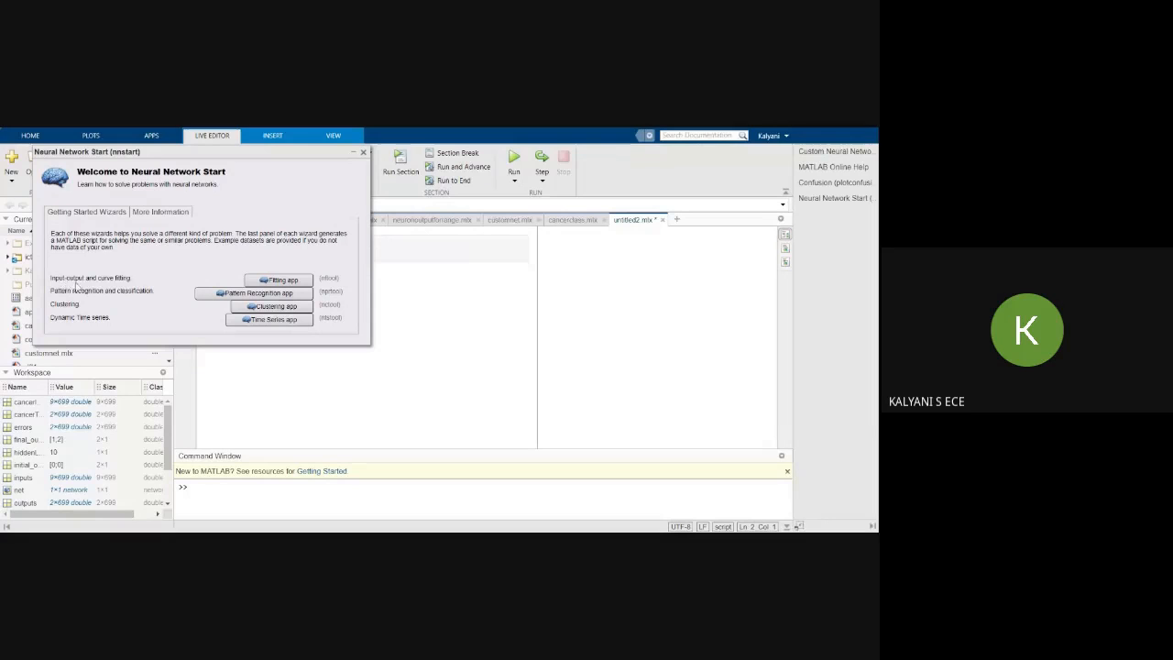
mouse_move(64, 329)
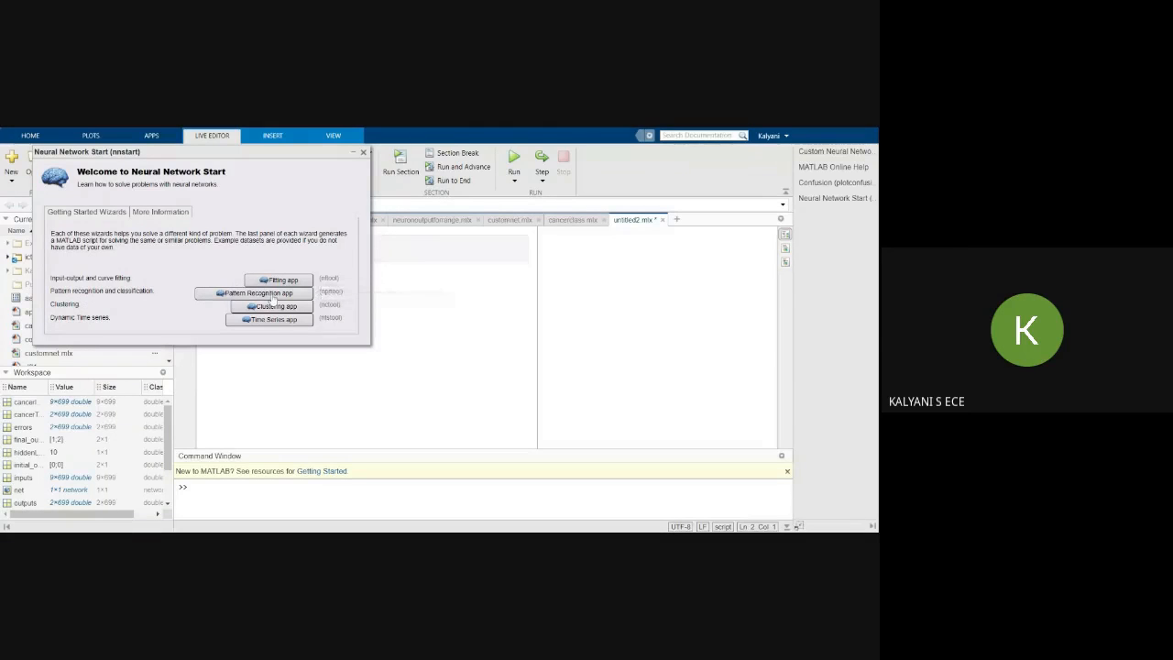
Step: Launch the Pattern Recognition app, advance to Select Data and request example data sets
click(253, 293)
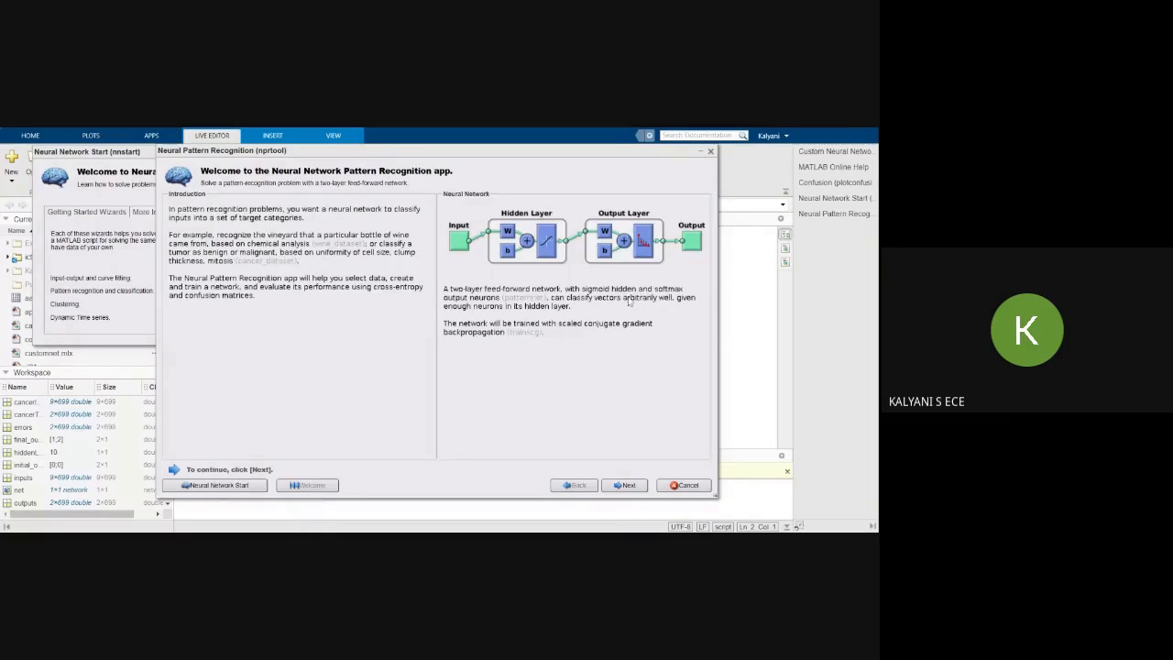
mouse_move(572, 316)
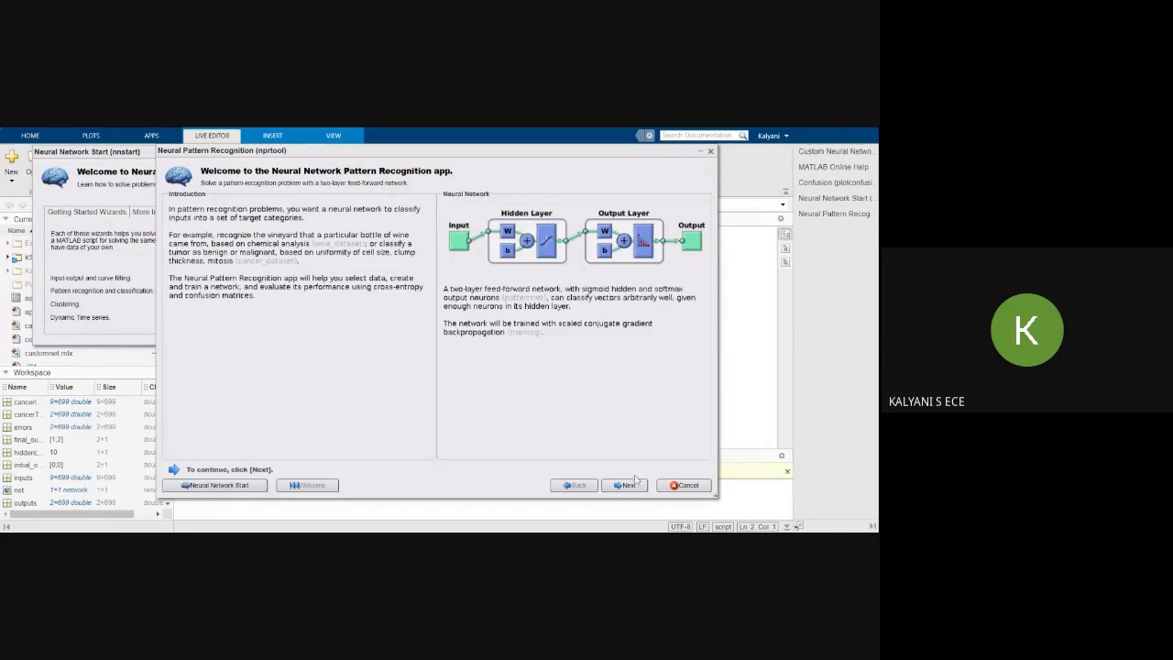
click(623, 484)
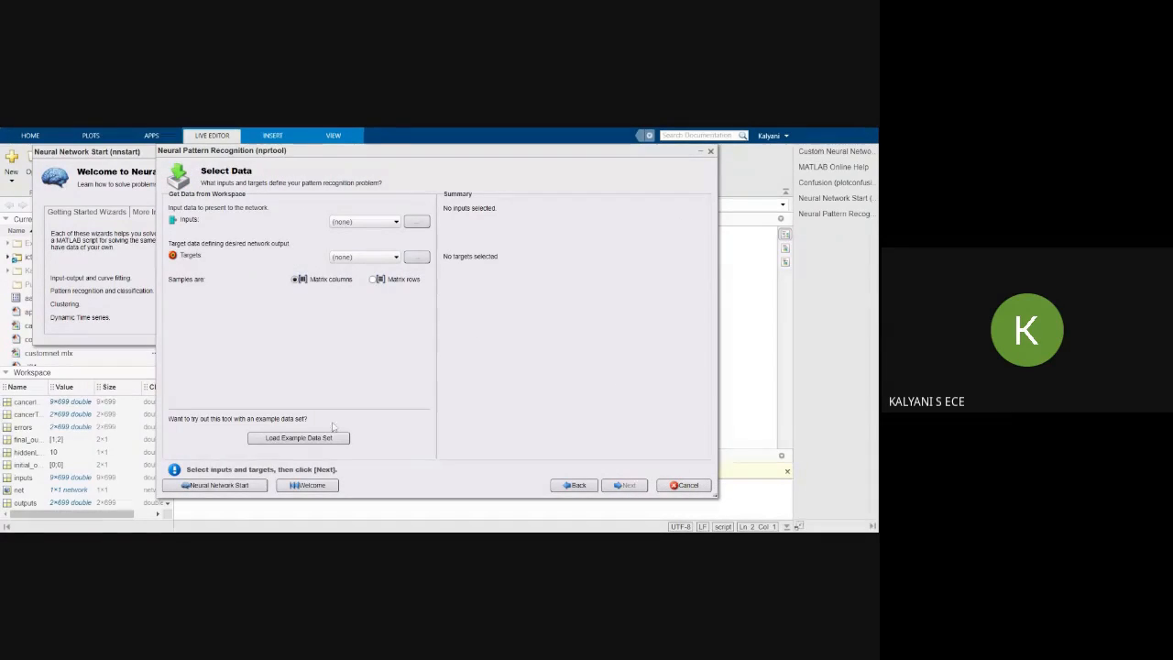
click(297, 436)
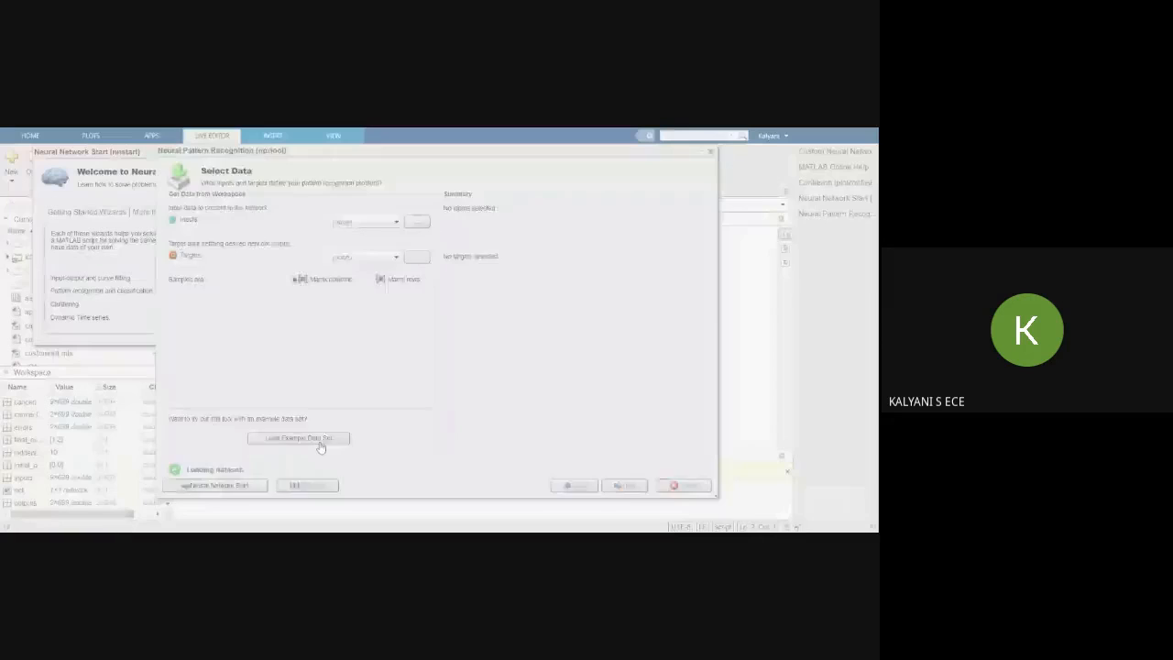
Step: Import the Iris Flowers example set as irisInputs and irisTargets
click(297, 436)
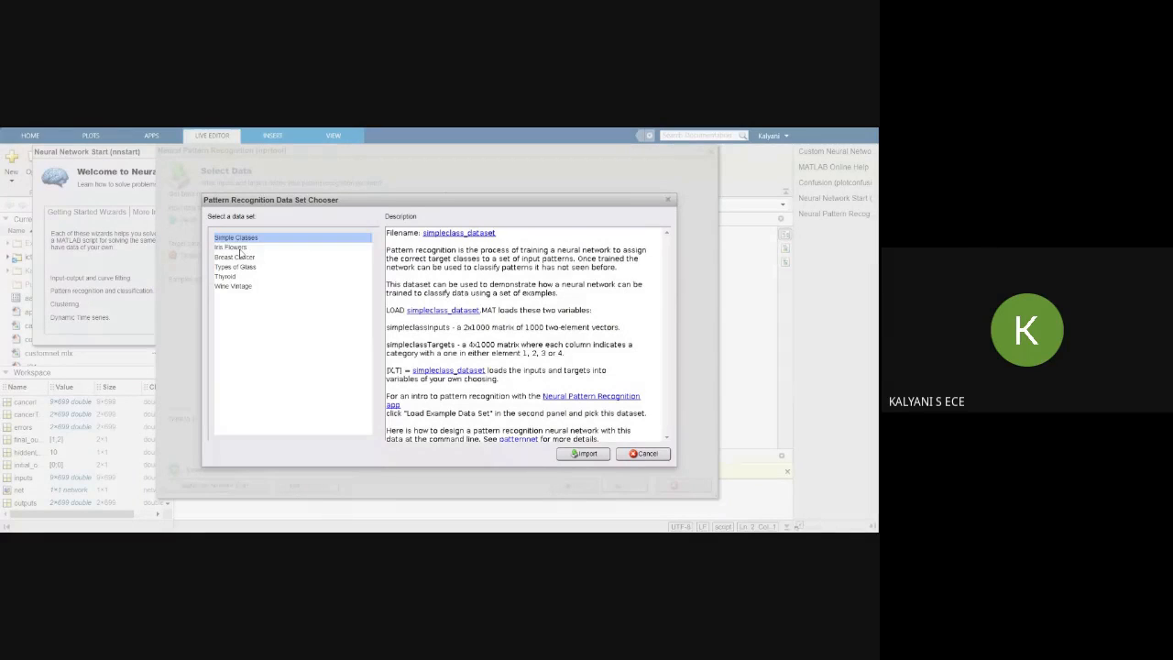
click(230, 245)
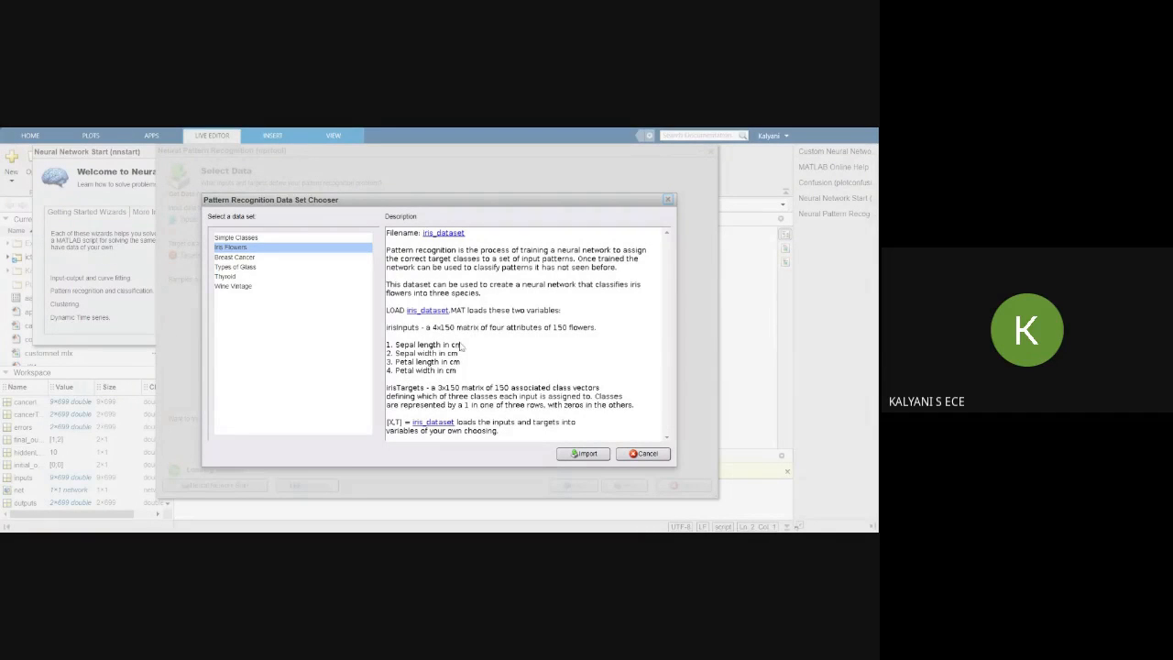
mouse_move(535, 344)
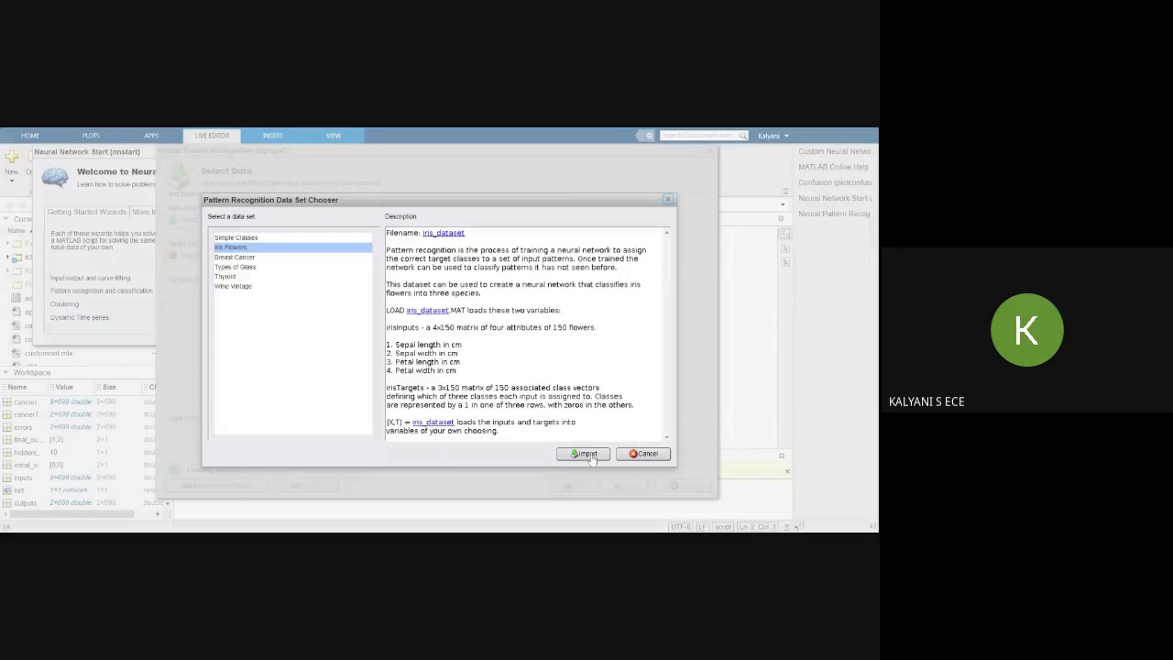
click(583, 455)
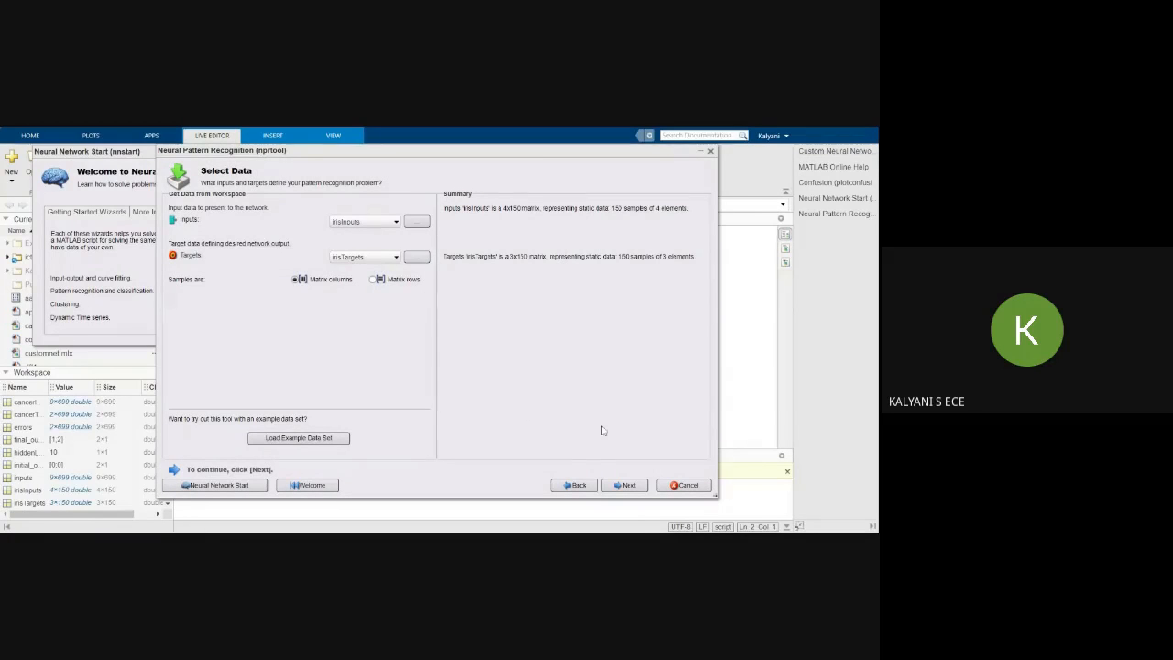
mouse_move(627, 488)
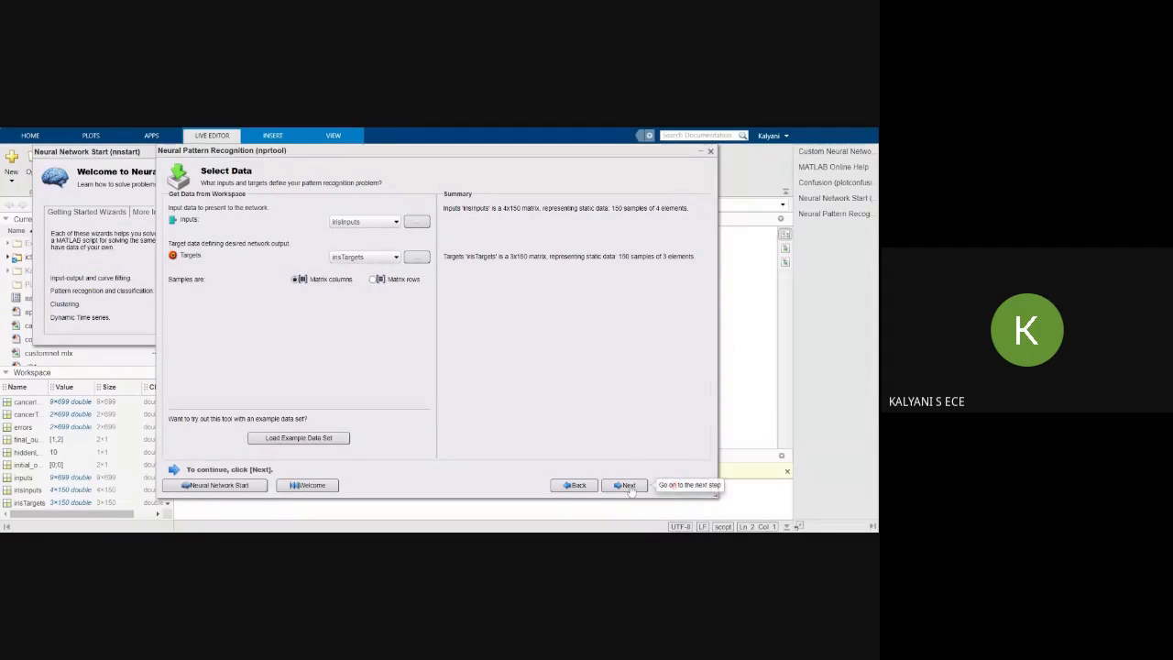
Step: On Validation and Test Data, set validation to 10% and testing to 20%
click(627, 484)
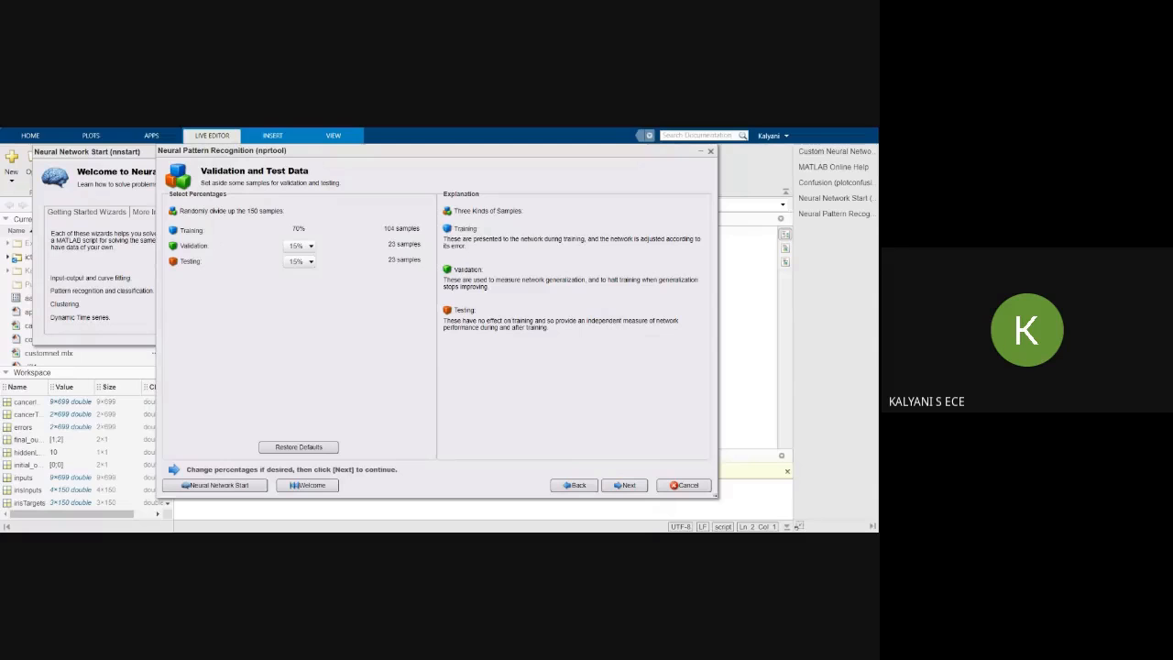
click(310, 246)
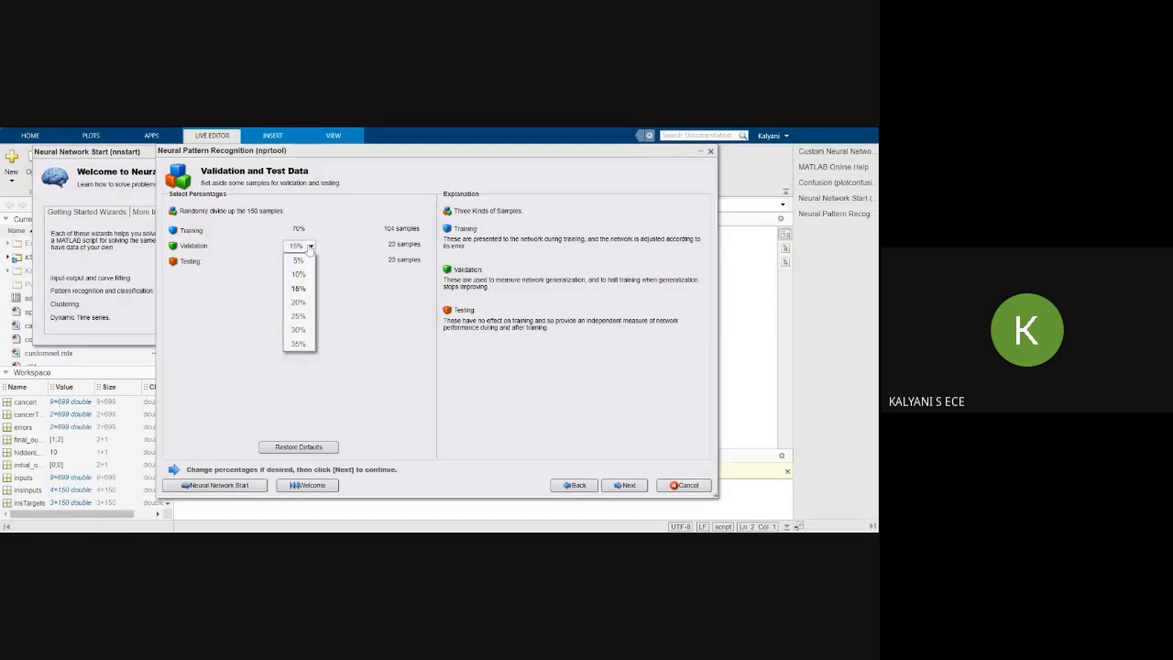
click(297, 275)
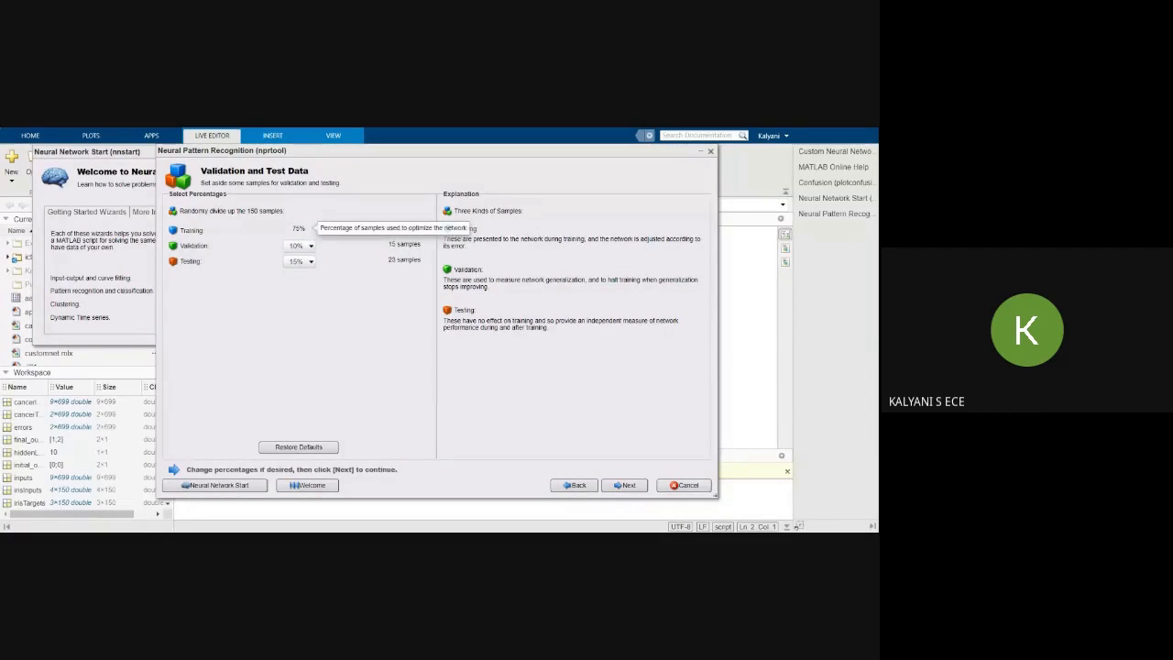
click(312, 260)
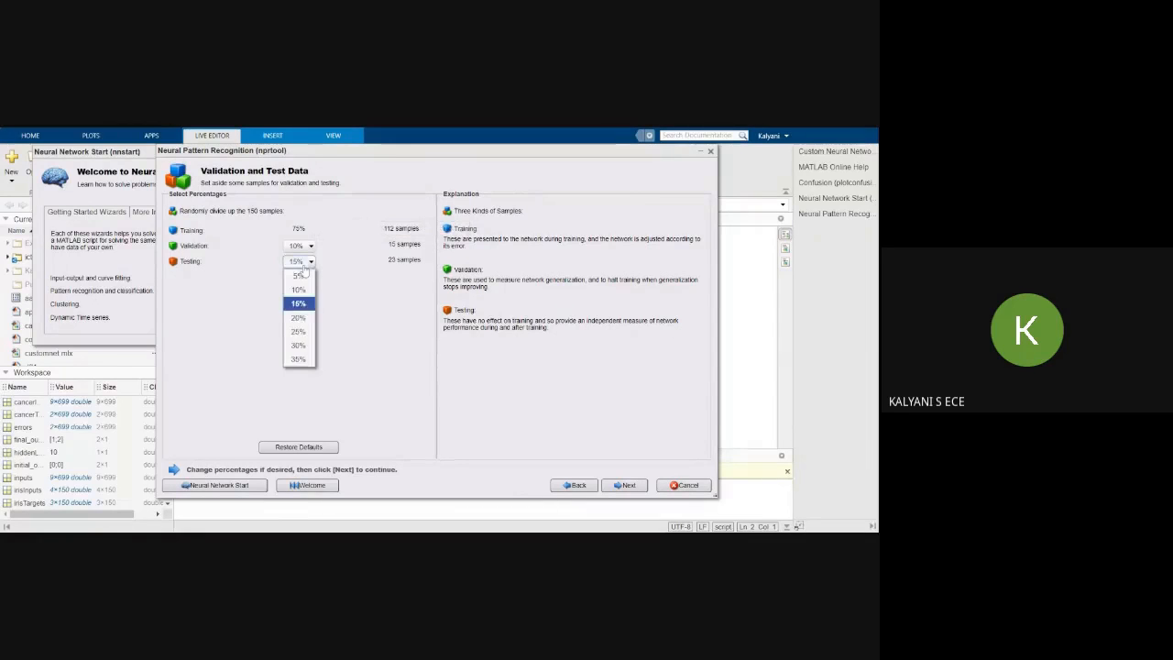
click(297, 317)
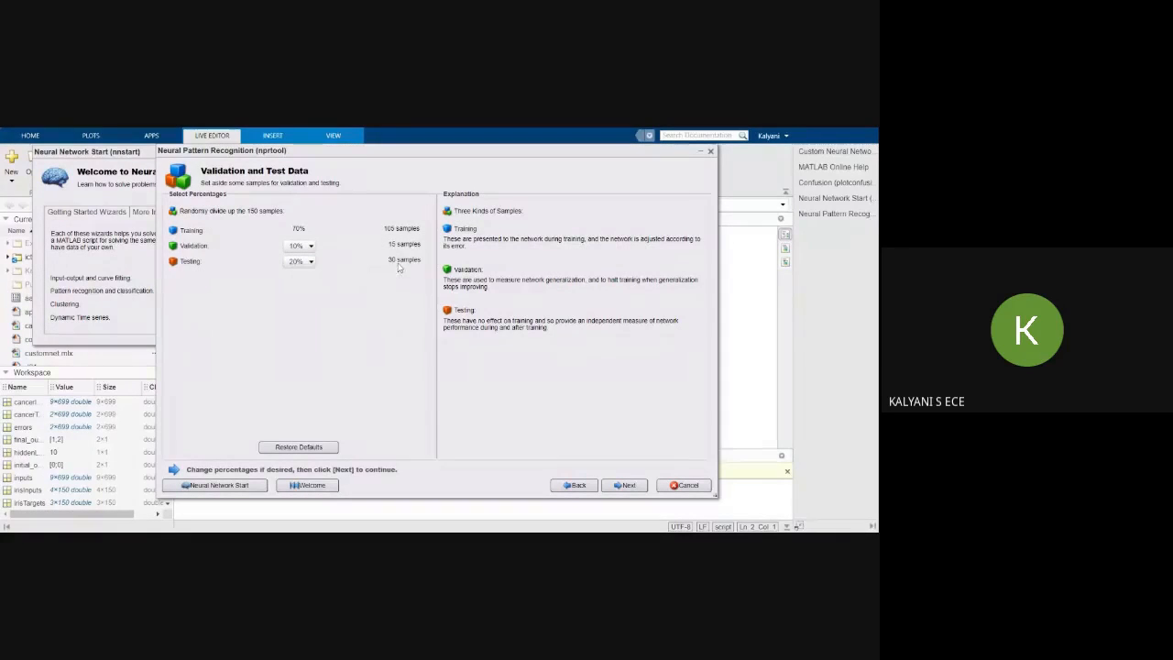
mouse_move(546, 257)
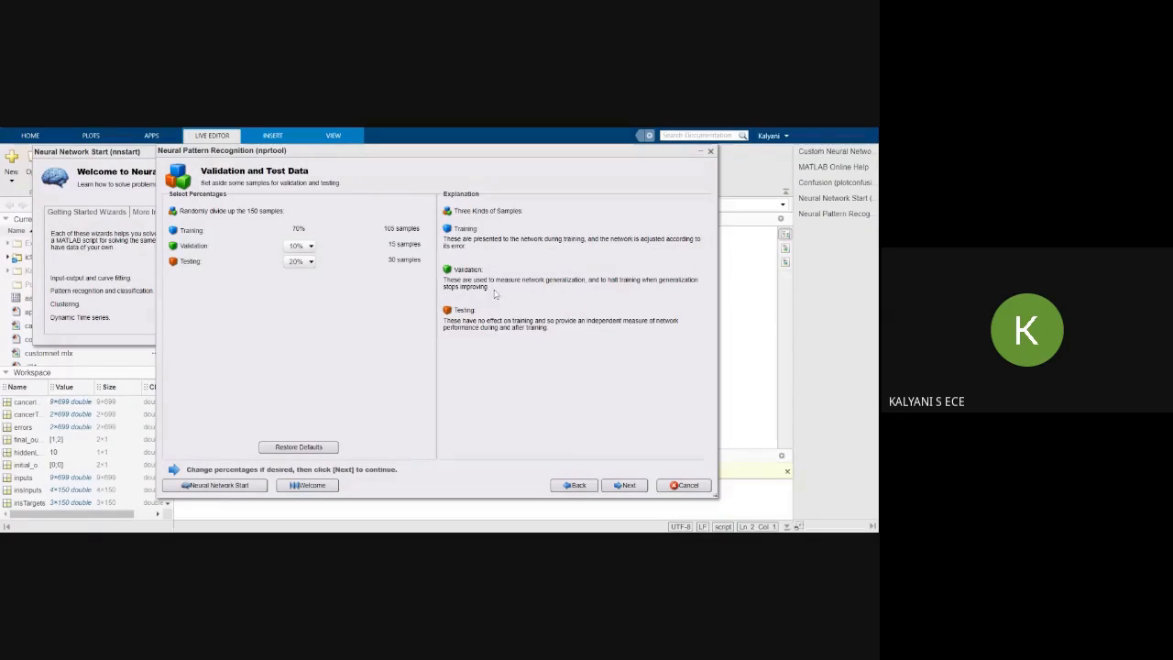
mouse_move(557, 293)
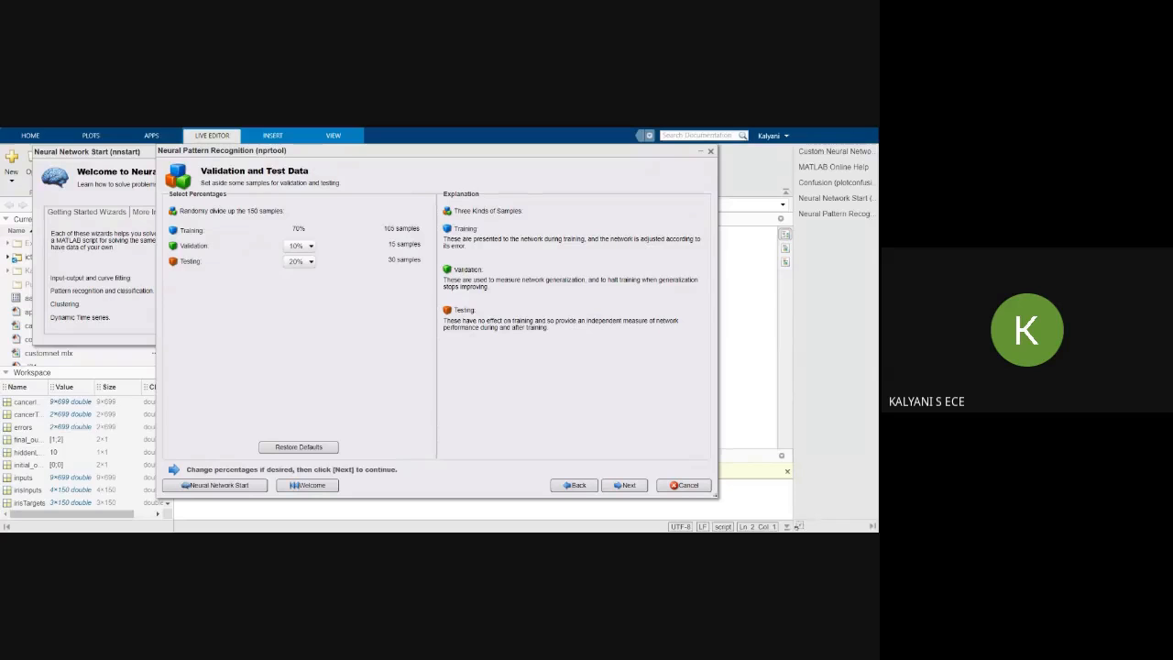
mouse_move(627, 484)
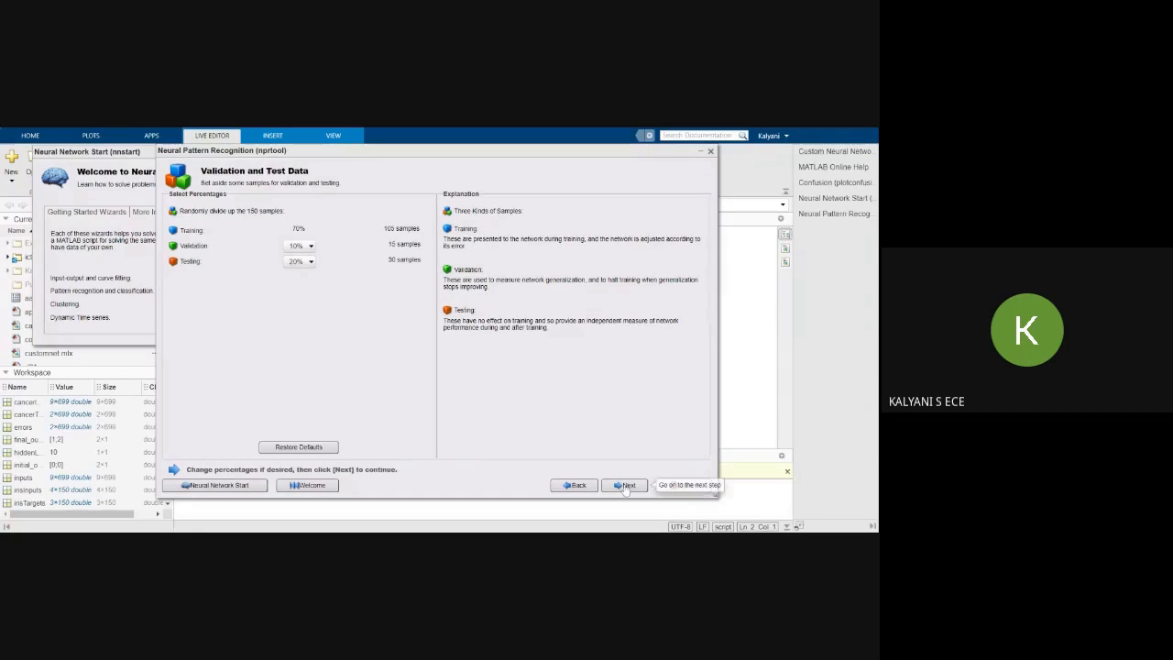
Step: Advance to Network Architecture and enter 20 hidden neurons
click(626, 483)
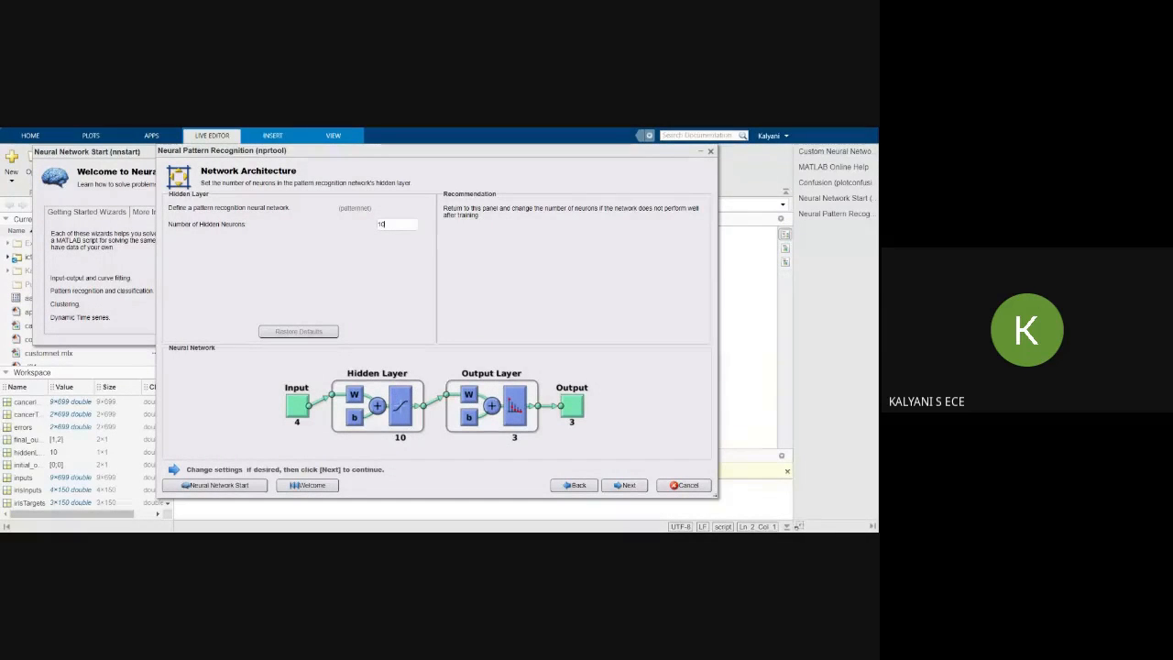
text(20)
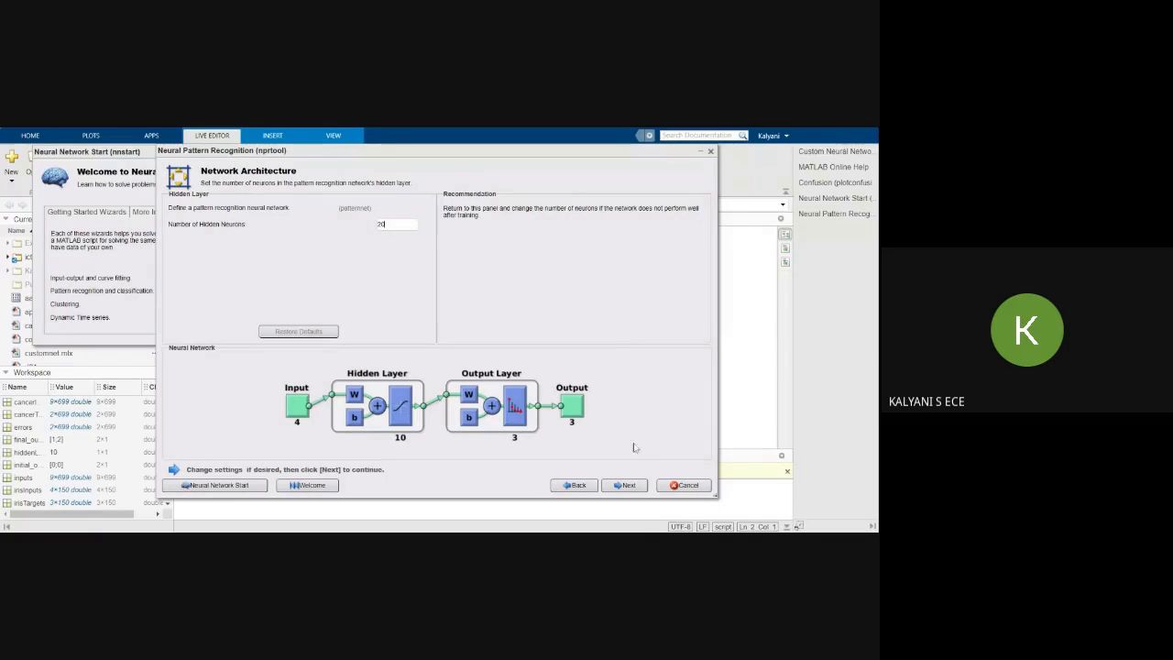
mouse_move(626, 484)
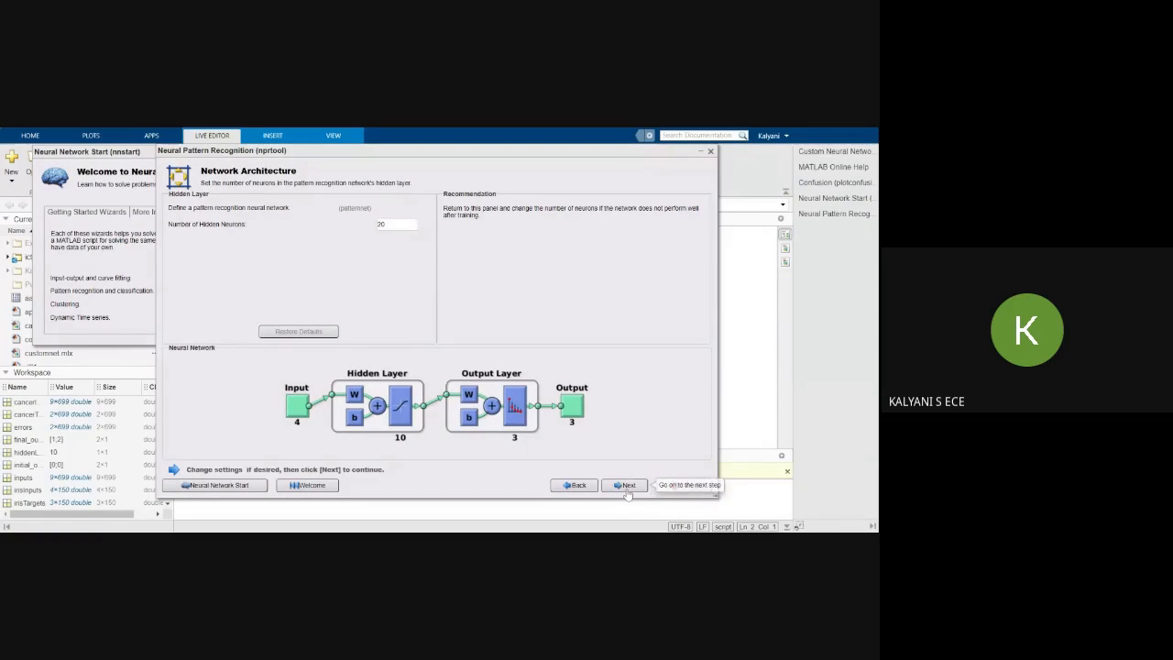
Step: Advance to Train Network and train the iris classifier to completion
click(627, 484)
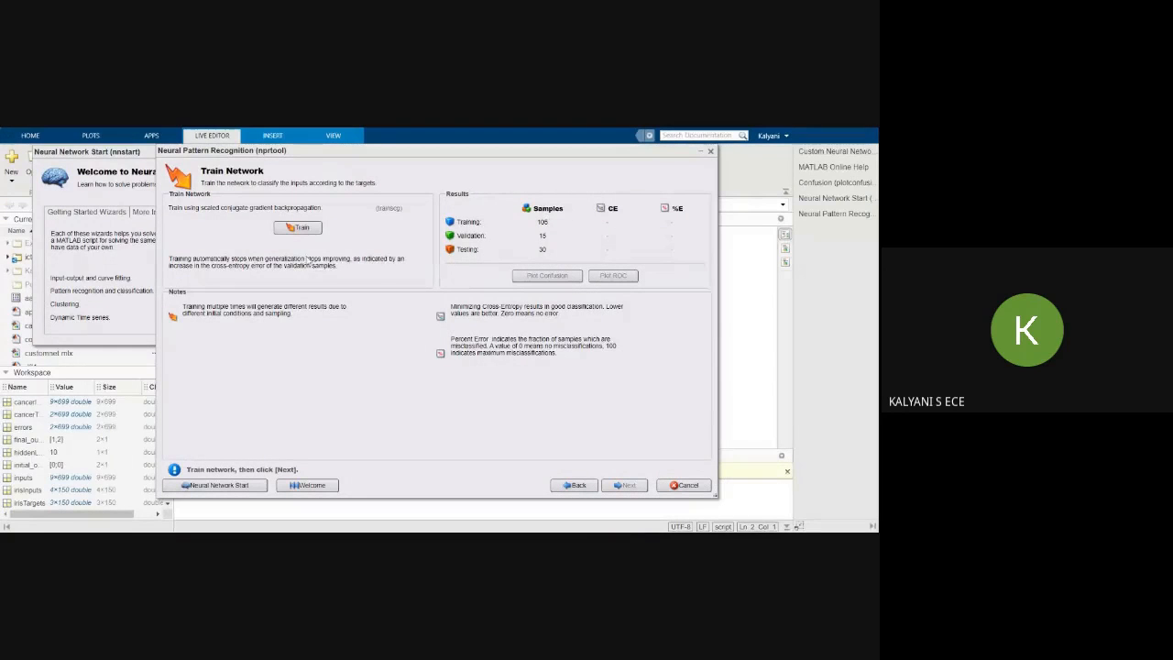
mouse_move(303, 227)
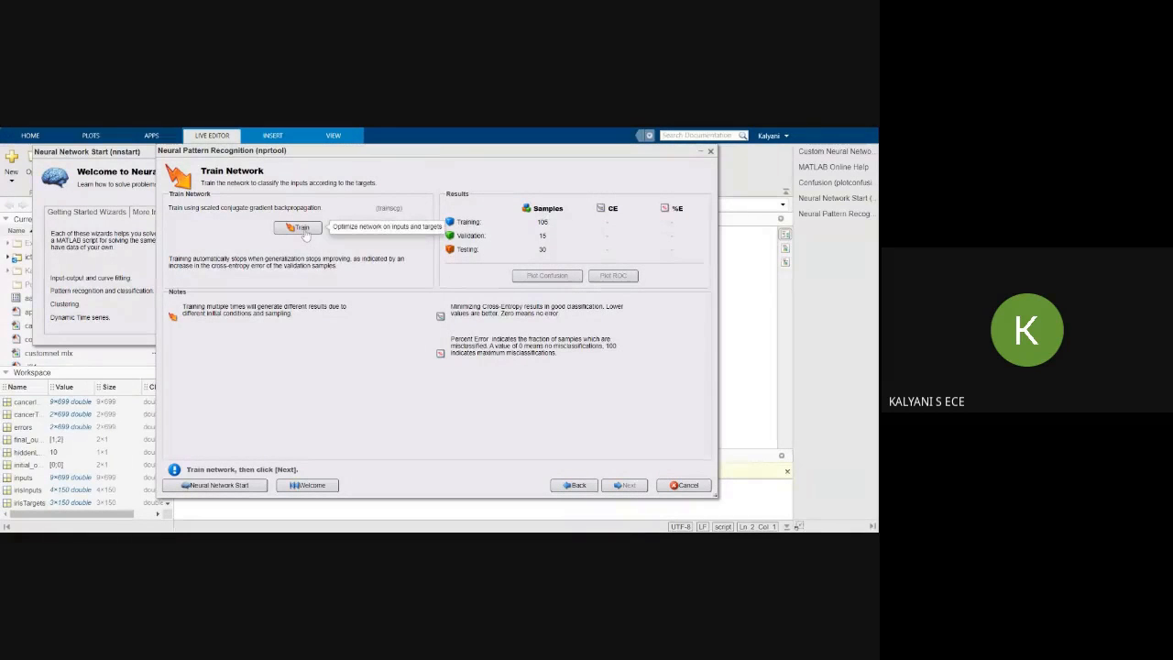
click(297, 227)
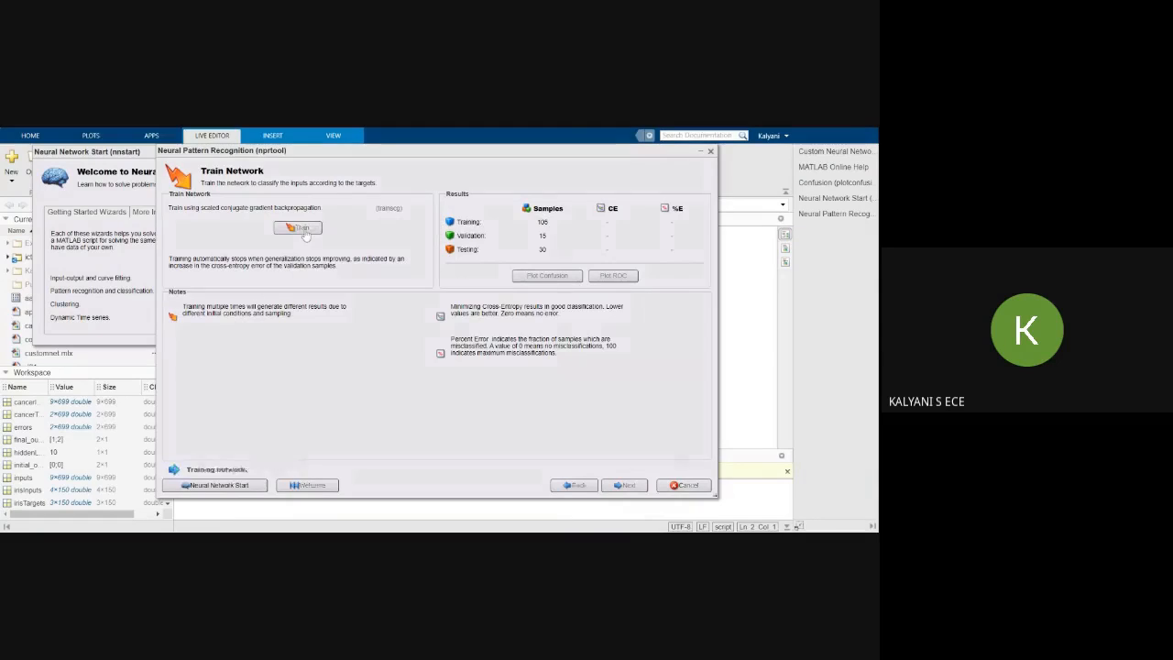
click(297, 228)
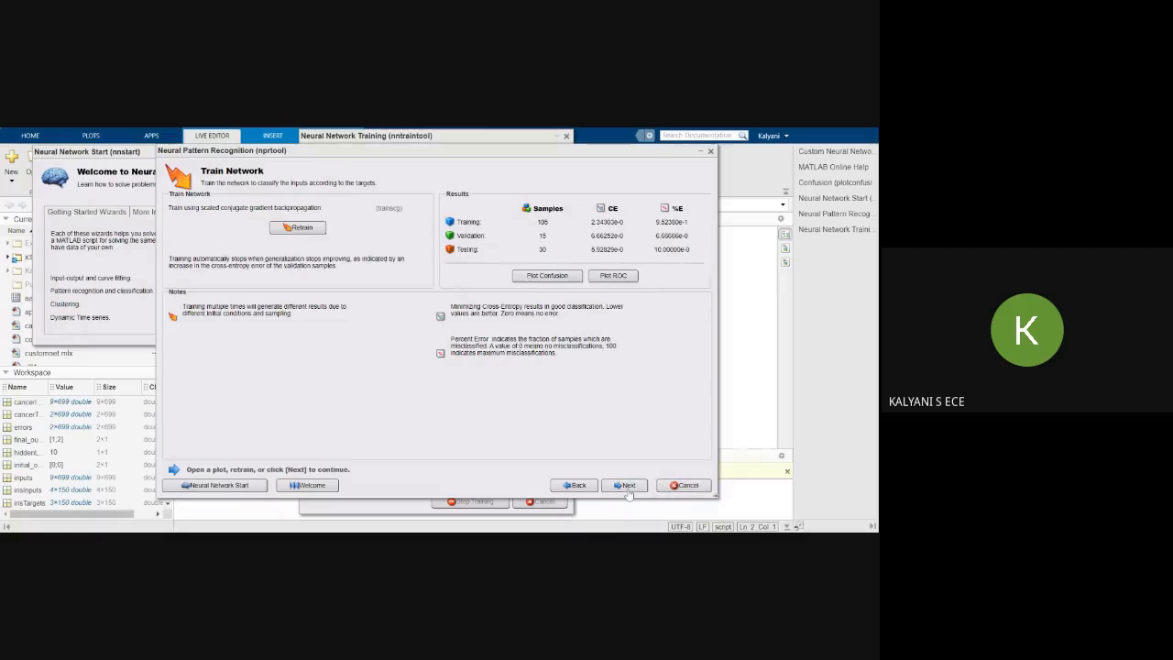
Step: Step through Evaluate Network and Deploy Solution, back once, then forward to Save Results
click(626, 484)
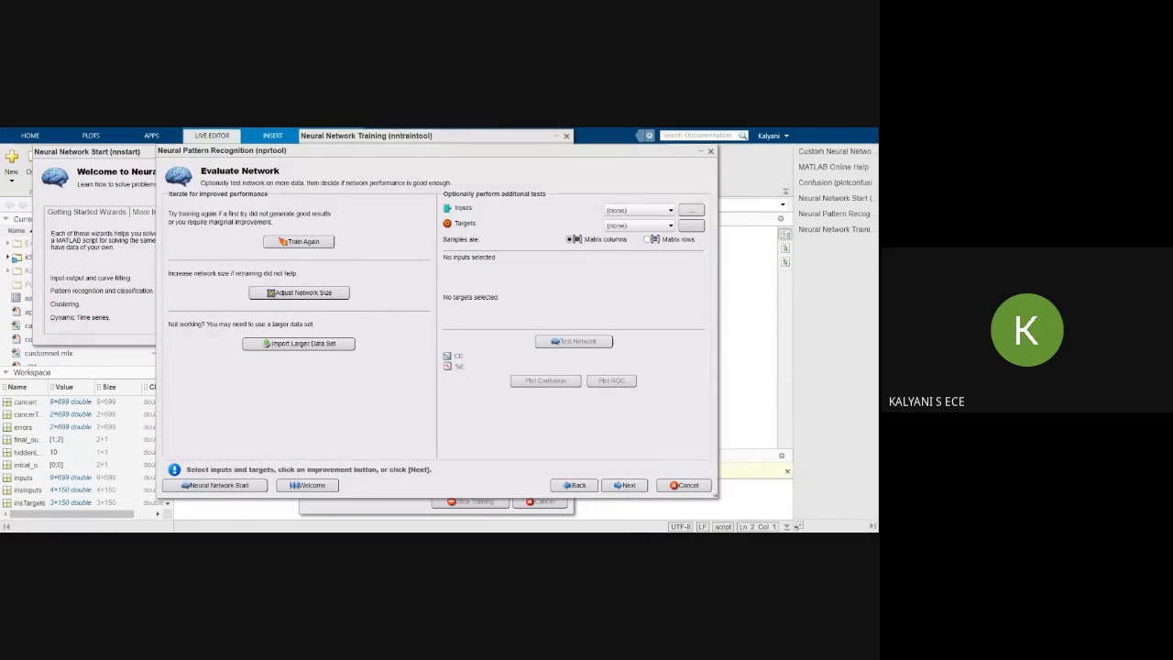
click(623, 484)
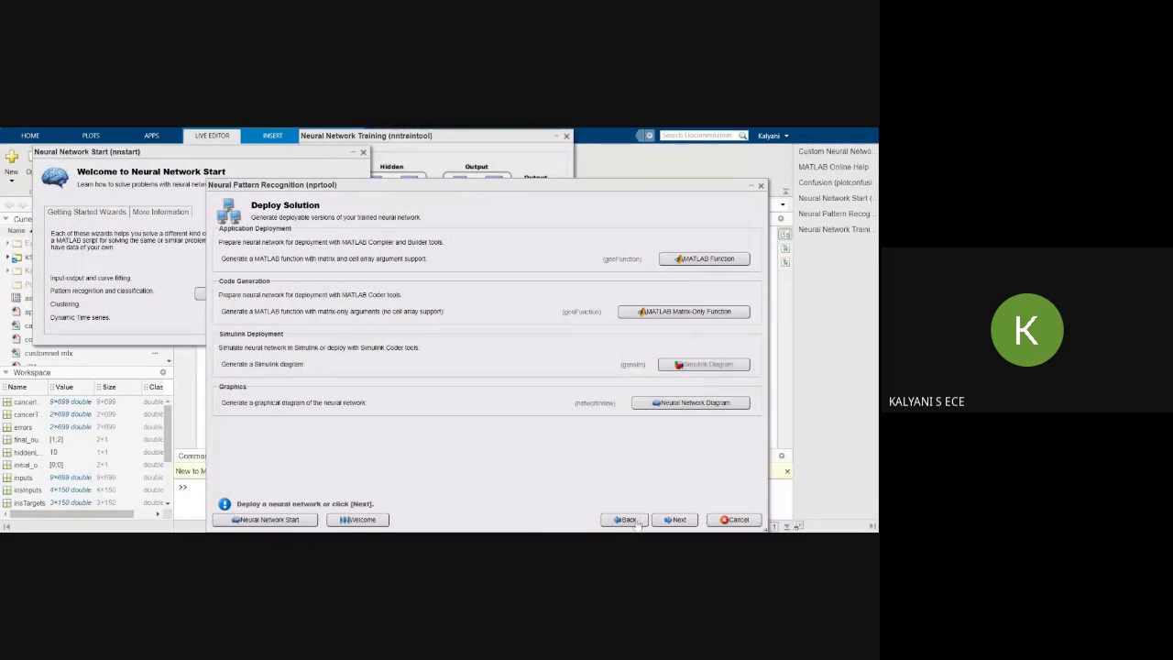
click(623, 521)
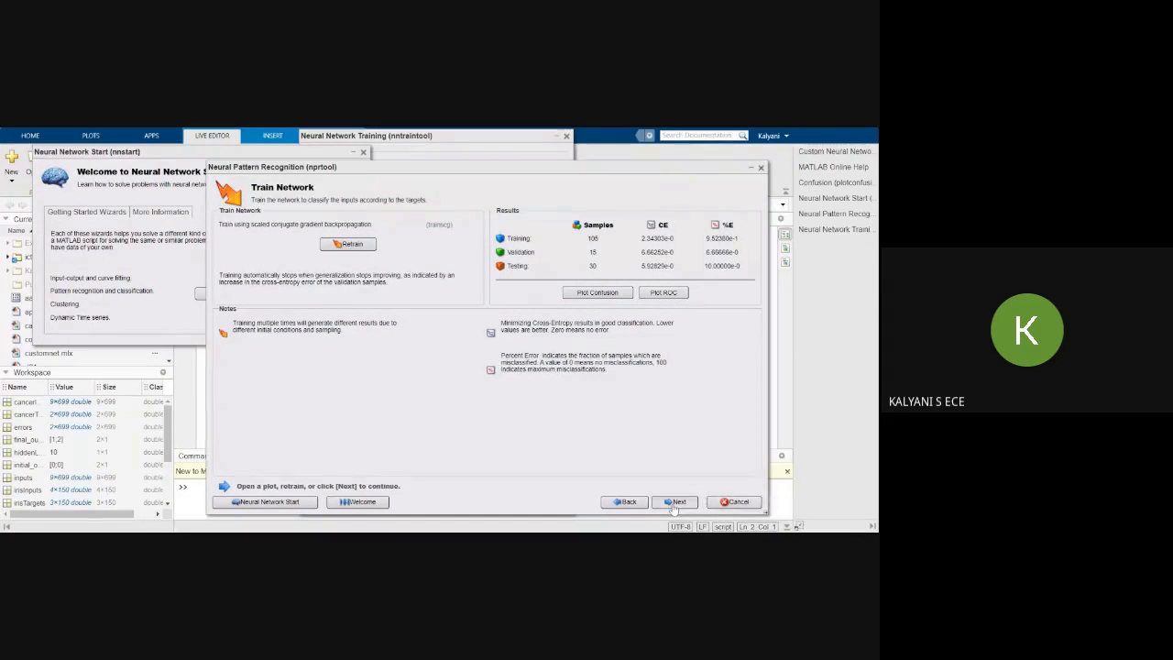
click(674, 503)
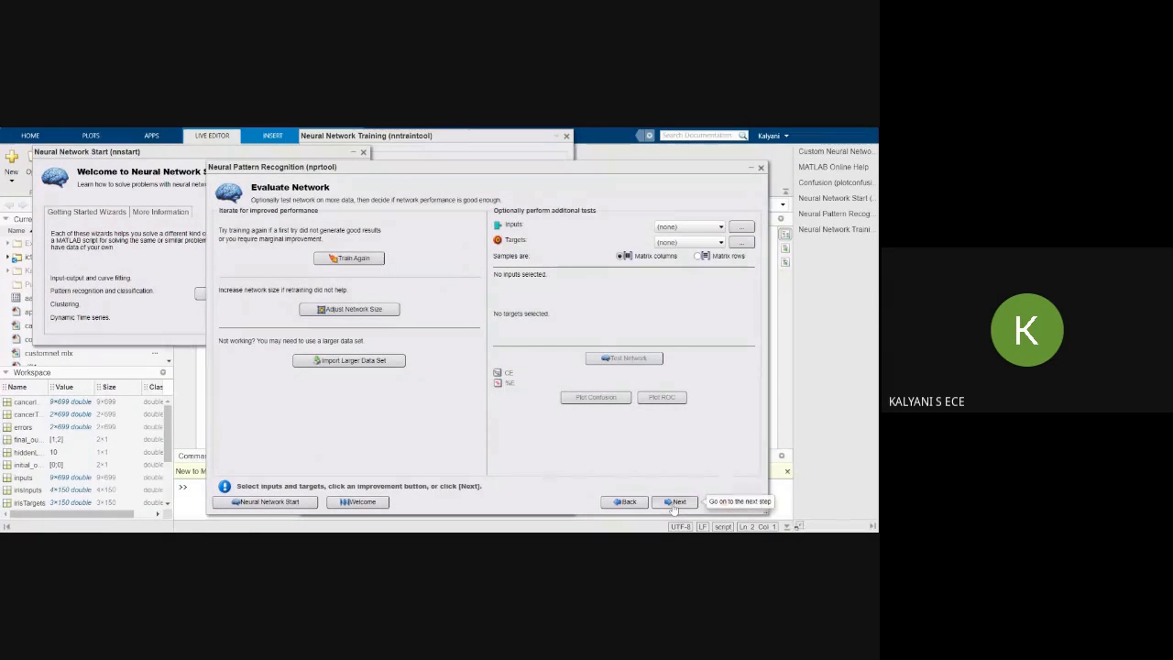
click(678, 502)
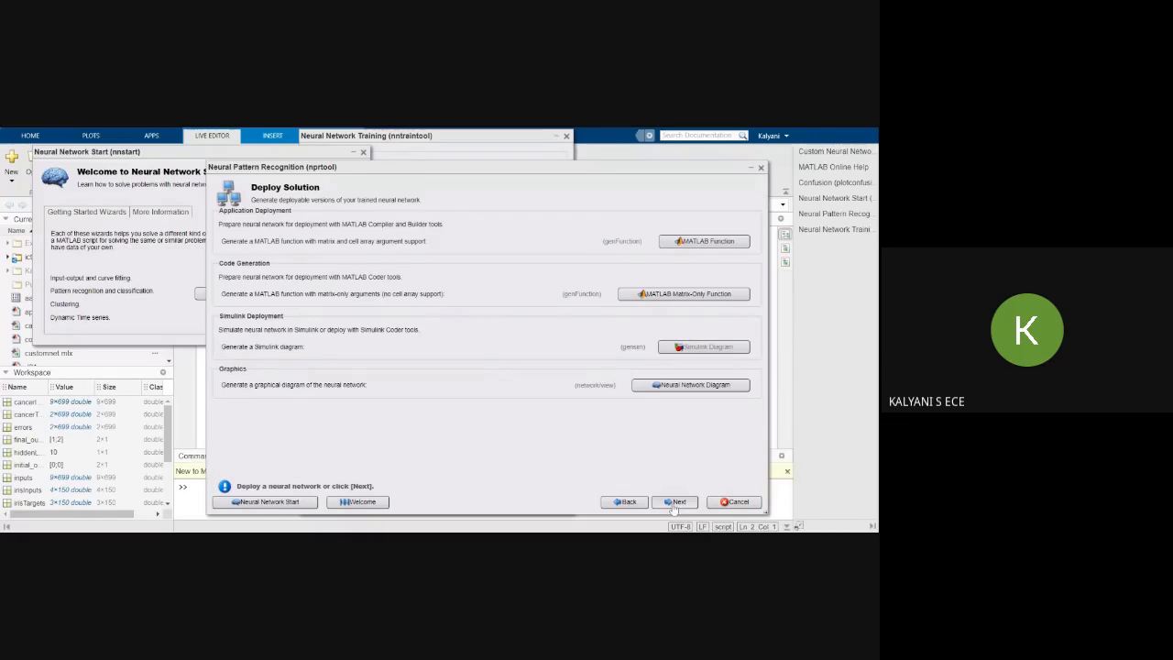
click(678, 502)
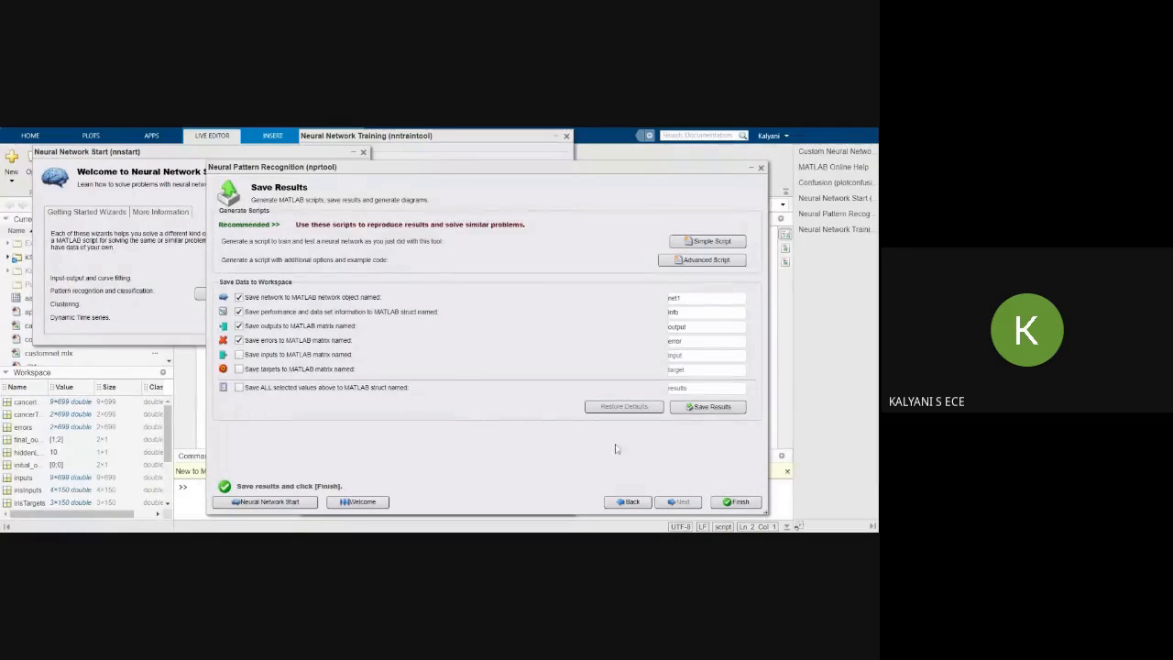
mouse_move(678, 502)
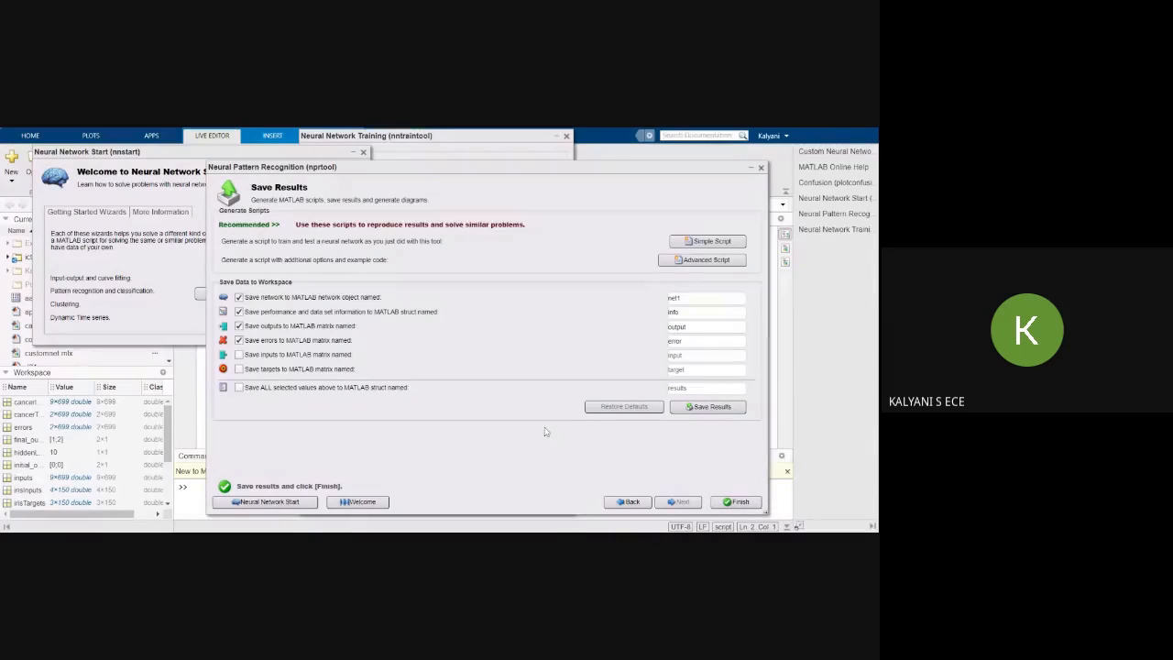
mouse_move(736, 502)
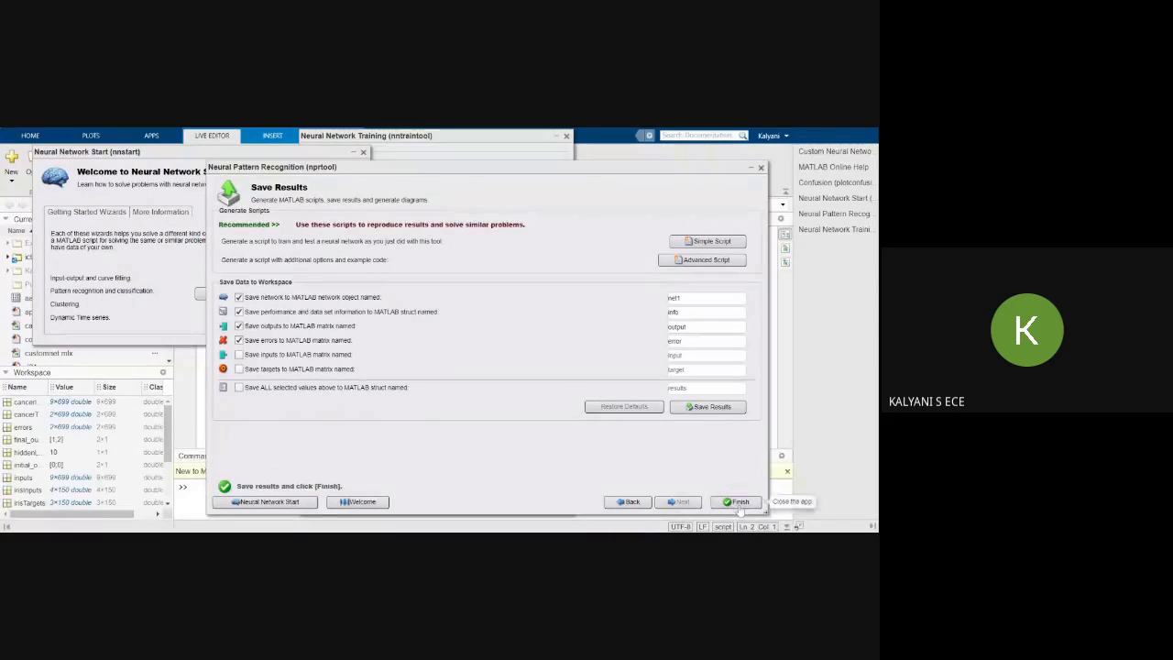
Step: Finish the wizard, leaving the Neural Network Training window in view
click(740, 502)
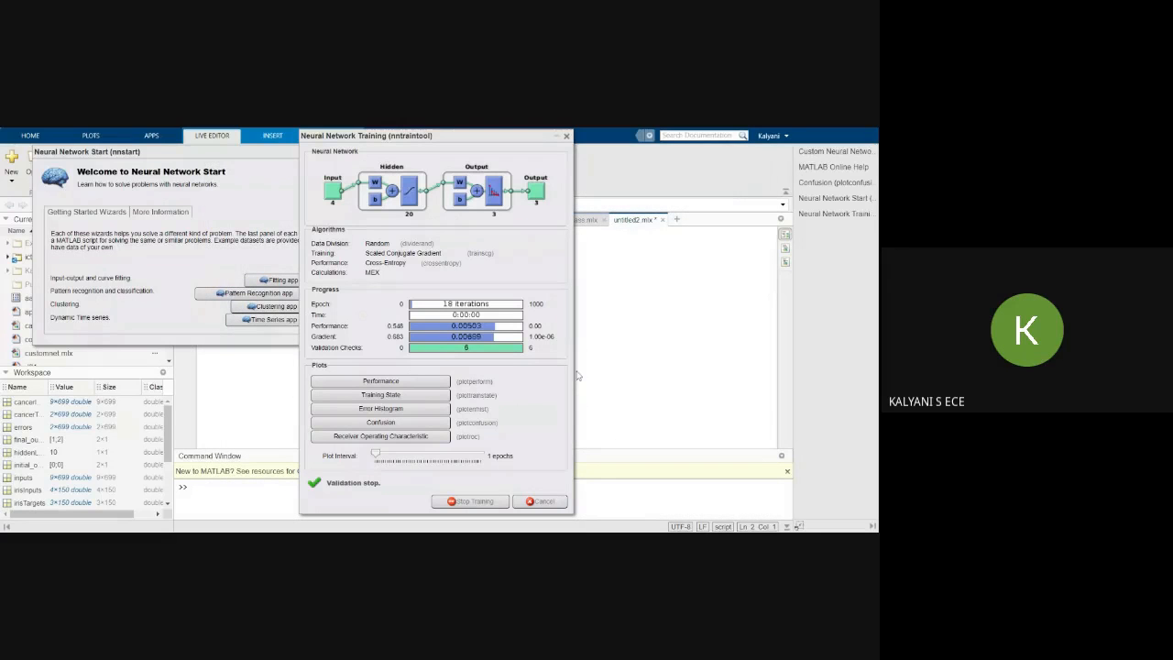
mouse_move(381, 421)
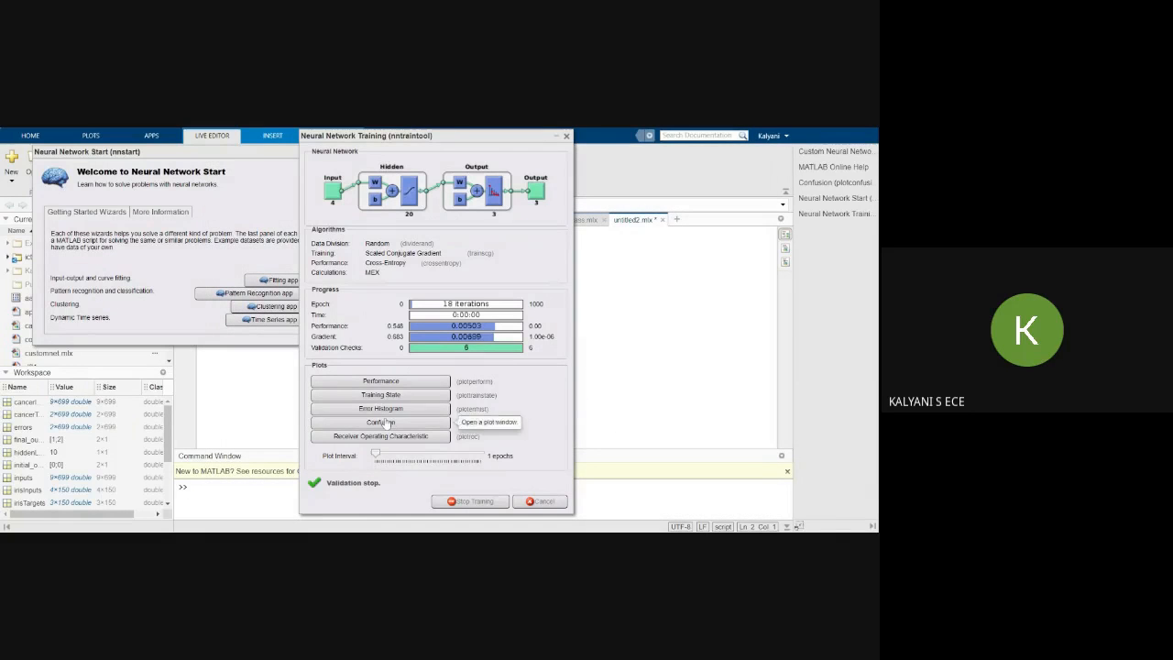